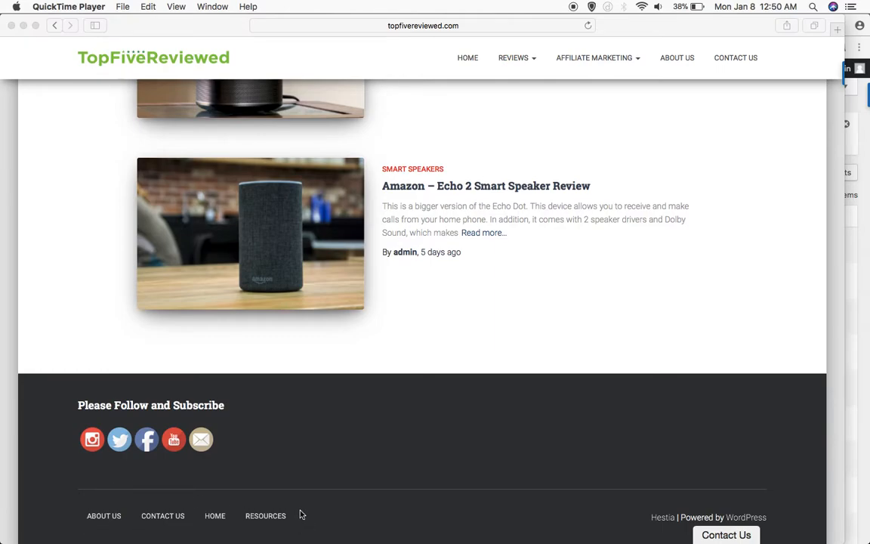
pyautogui.moveTo(173, 408)
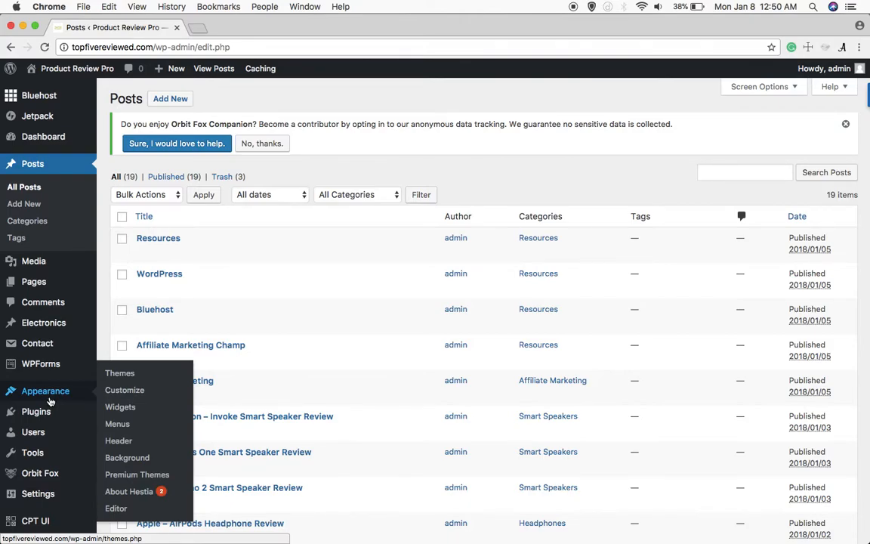
pyautogui.moveTo(117, 424)
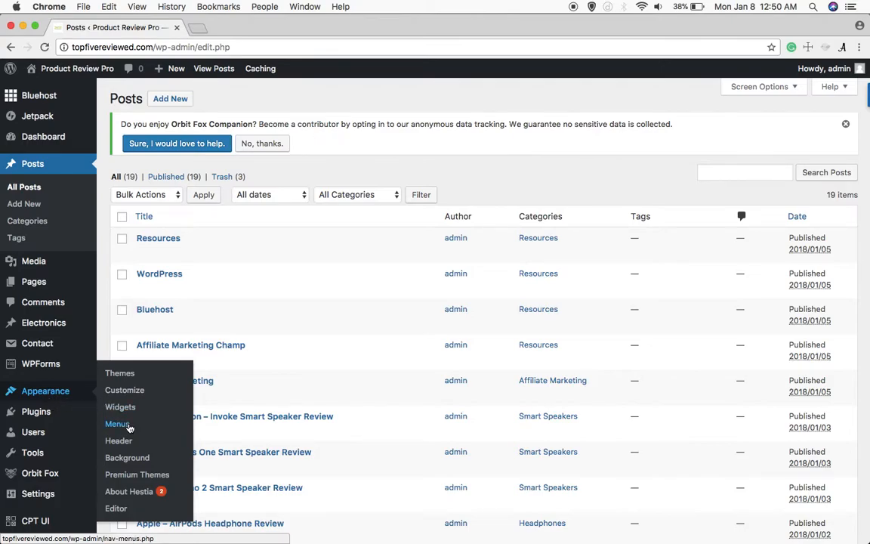
# Go to Appearance > Menus and start creating a brand new menu
pyautogui.click(117, 424)
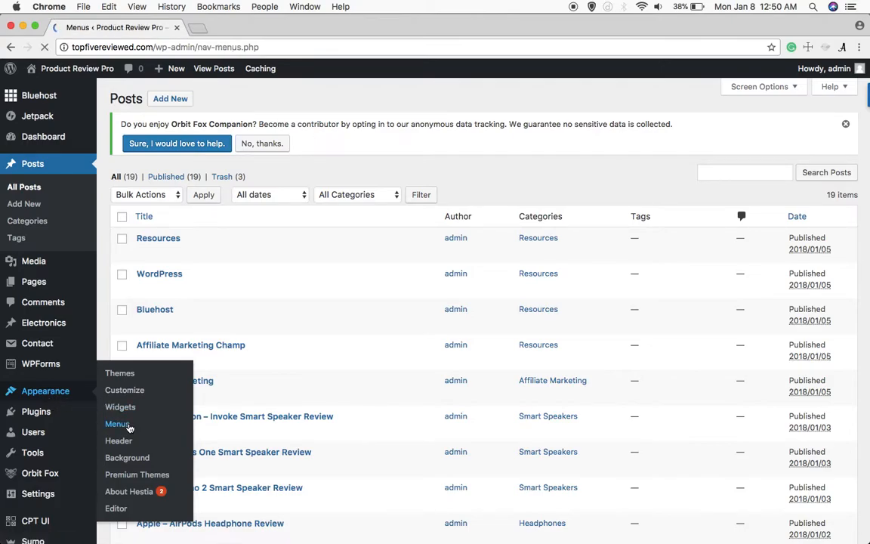
pyautogui.click(117, 424)
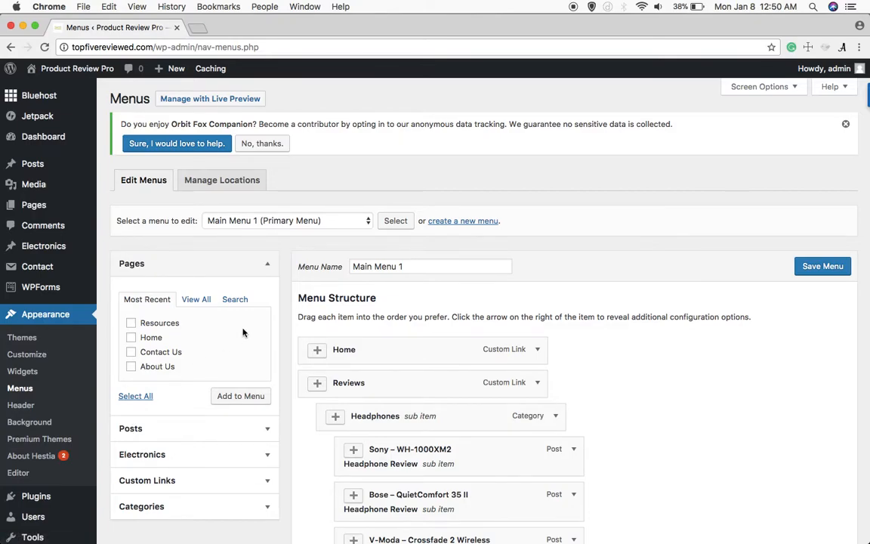
pyautogui.click(462, 220)
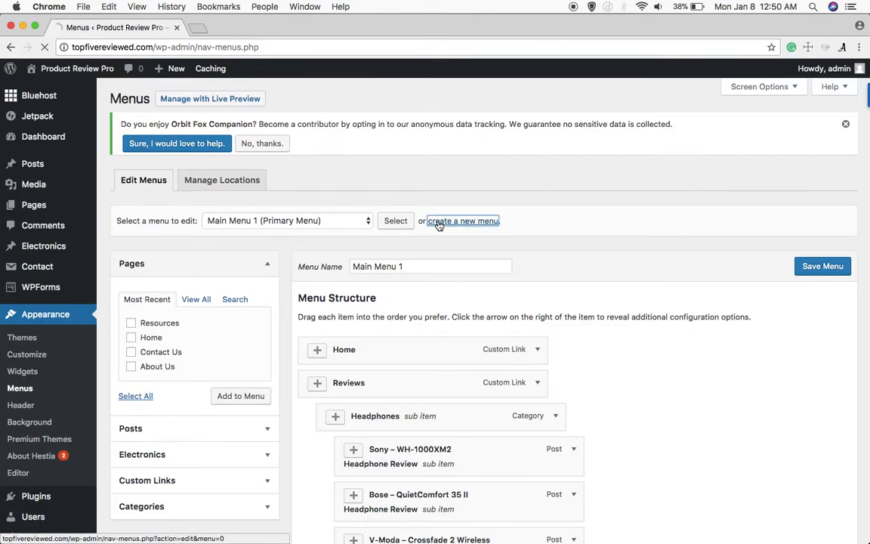
# Name the new menu 'Empty Menu (Bottom)' and create it
pyautogui.click(463, 220)
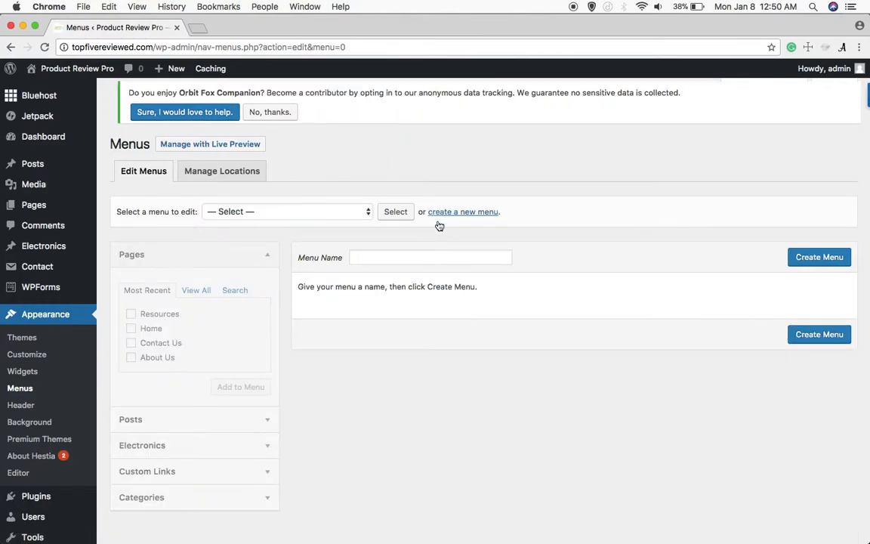
pyautogui.click(431, 257)
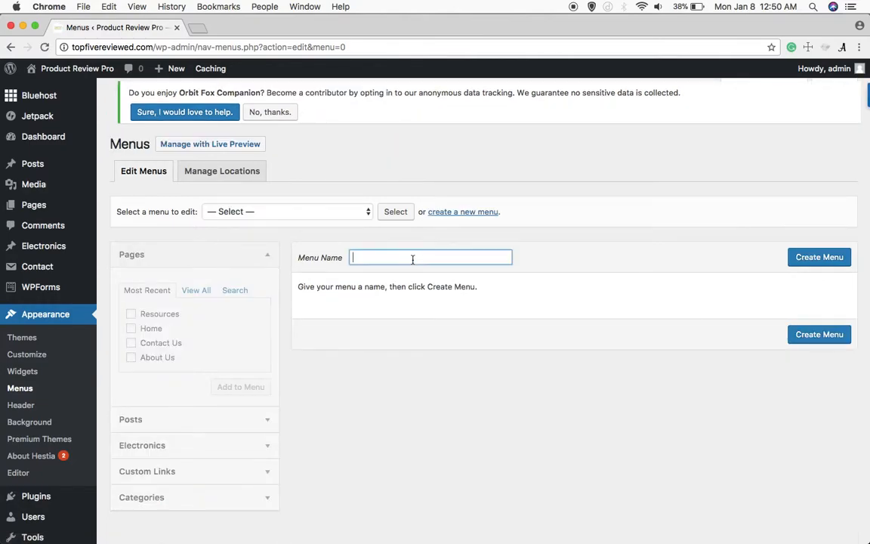
pyautogui.write('Empty Menu')
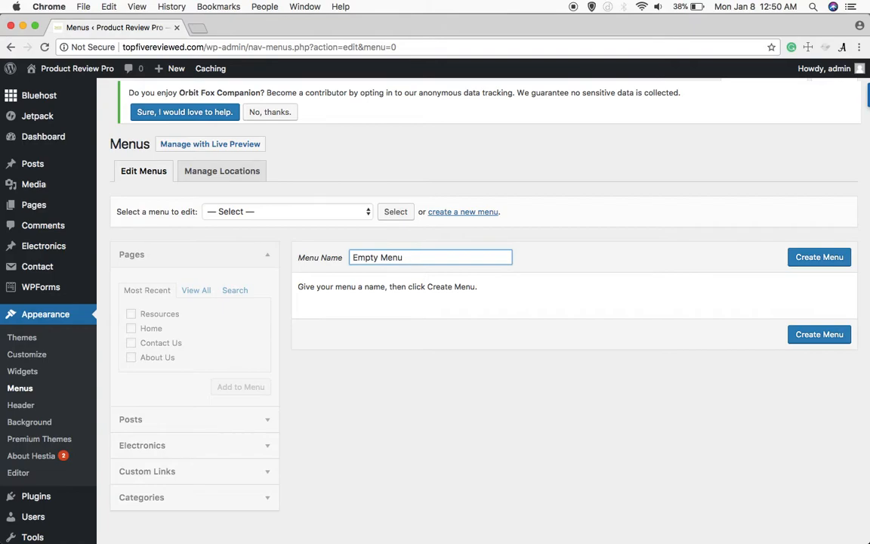
pyautogui.write('(Bottom')
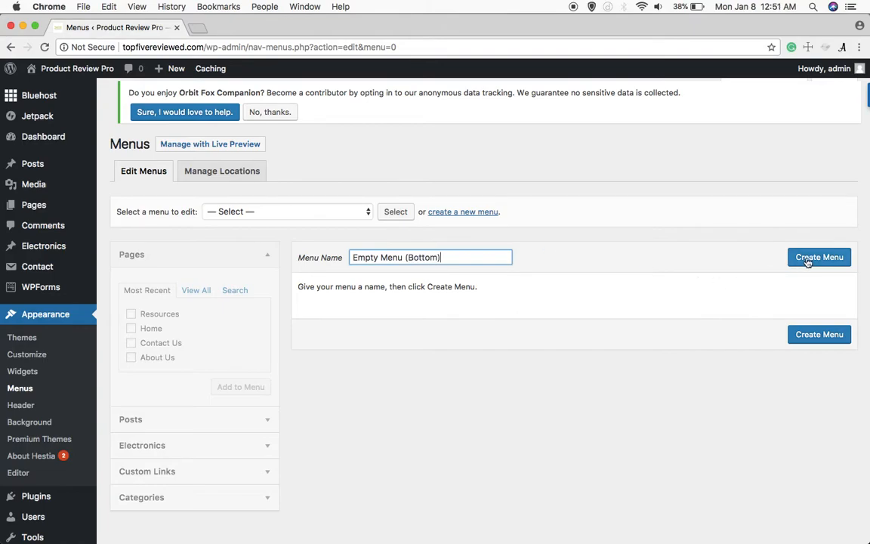
pyautogui.click(820, 257)
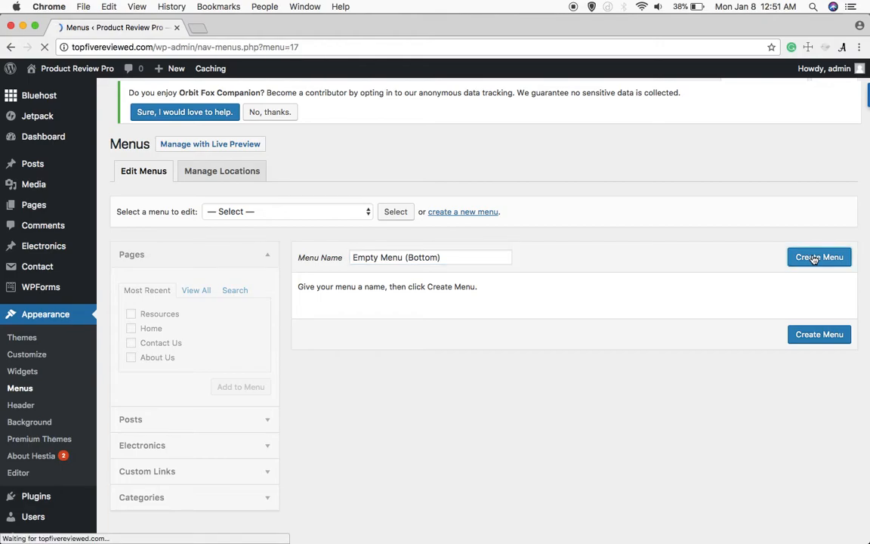
# Tick Footer Menu as the display location and save the menu
pyautogui.click(820, 257)
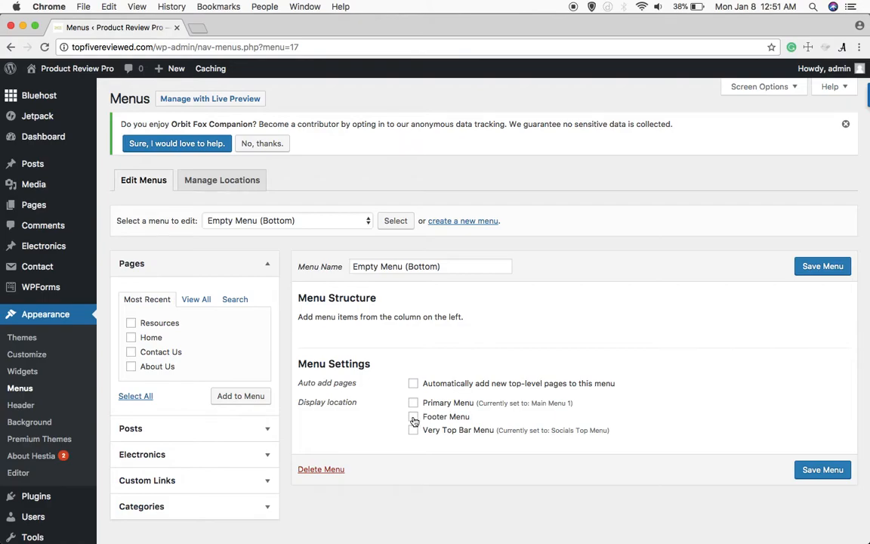
pyautogui.click(413, 416)
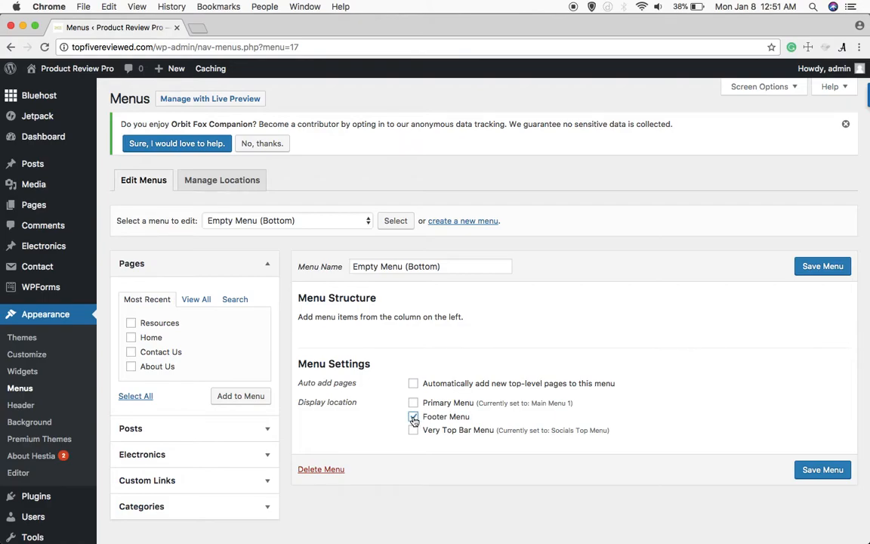
pyautogui.click(823, 469)
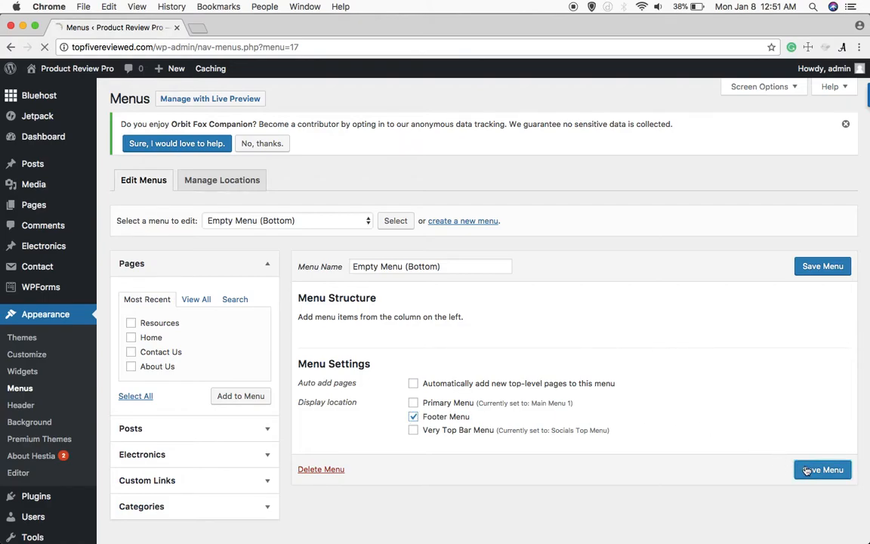
pyautogui.click(823, 469)
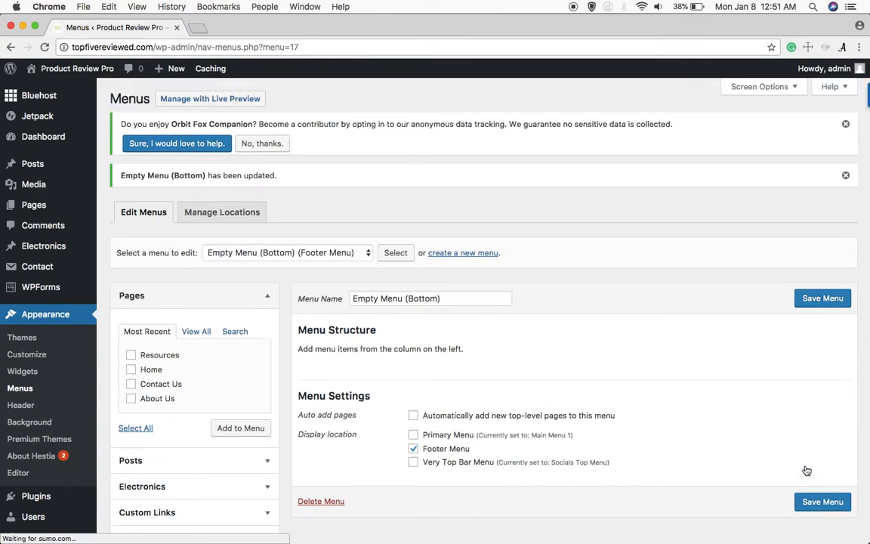